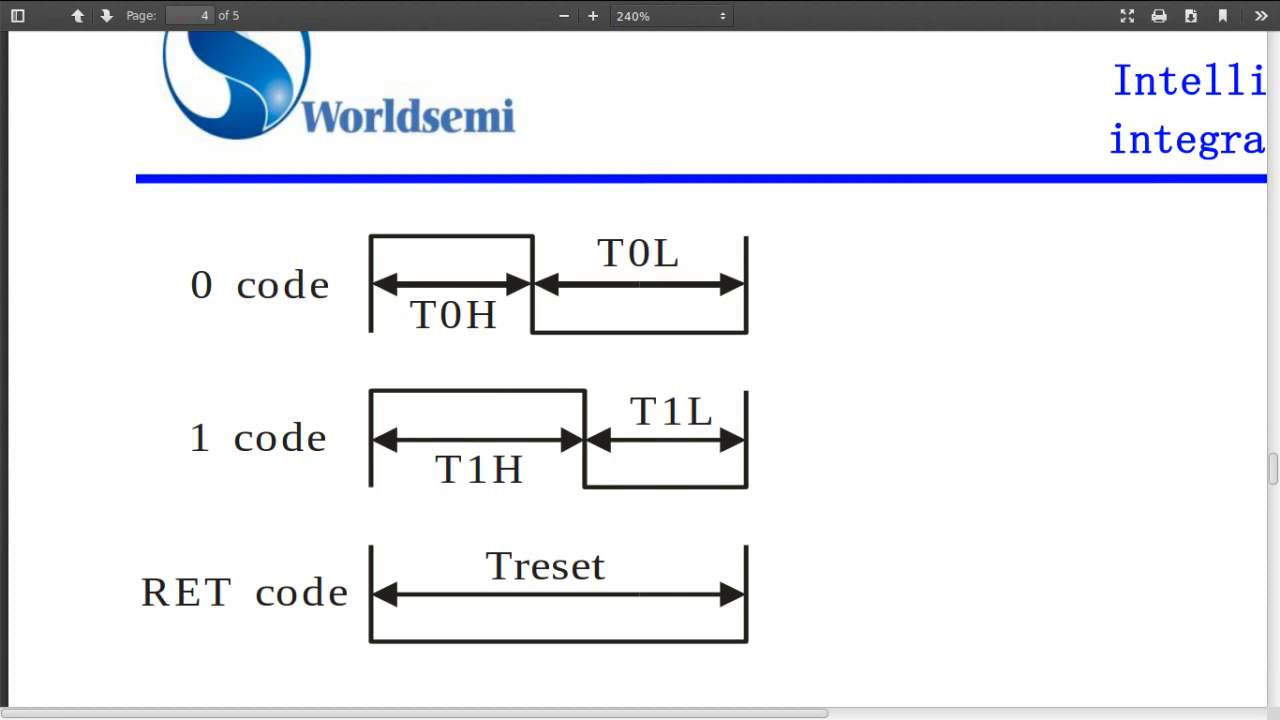
- Navigate from the ws2812esp8266 repo to the ESP8266 I2S MP3 webradio README
{"action": "left_click", "coordinate": [77, 15]}
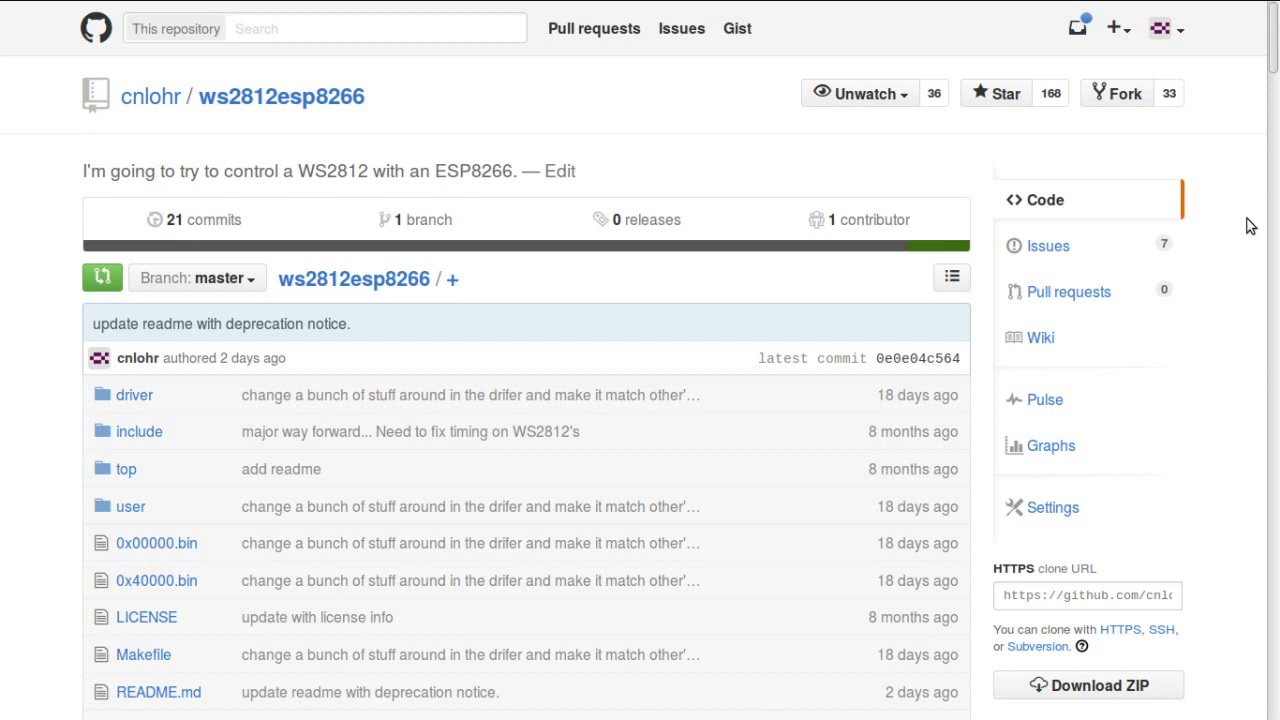
{"action": "left_click", "coordinate": [158, 692]}
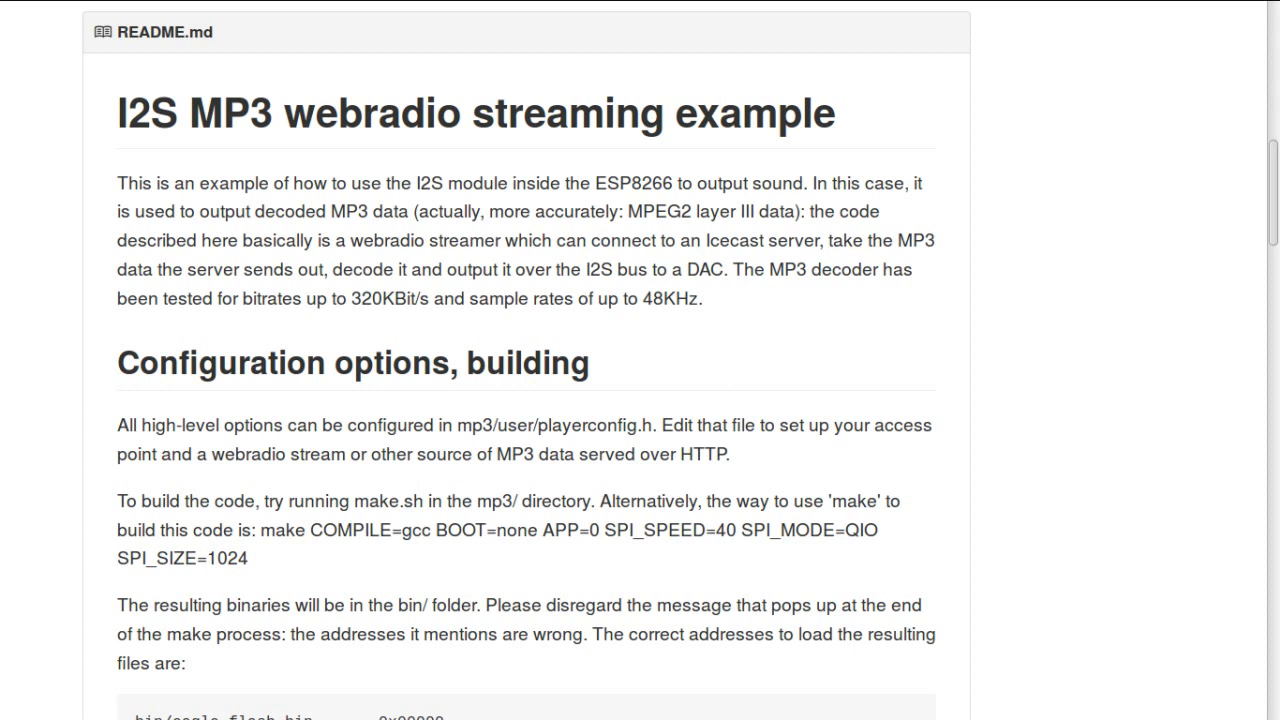